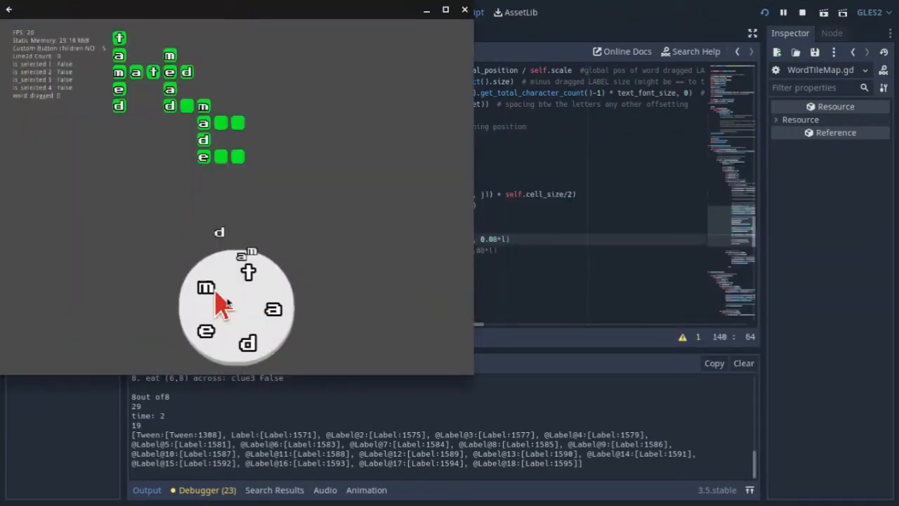
Step: Drag letters on the wheel to form a word in the running crossword
{"action": "left_click_drag", "start_coordinate": [206, 330], "coordinate": [273, 309]}
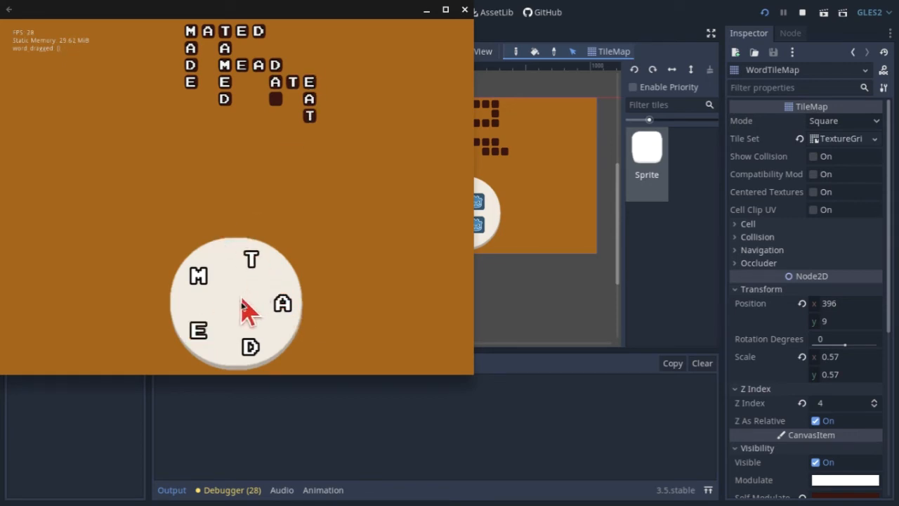
{"action": "mouse_move", "coordinate": [242, 256]}
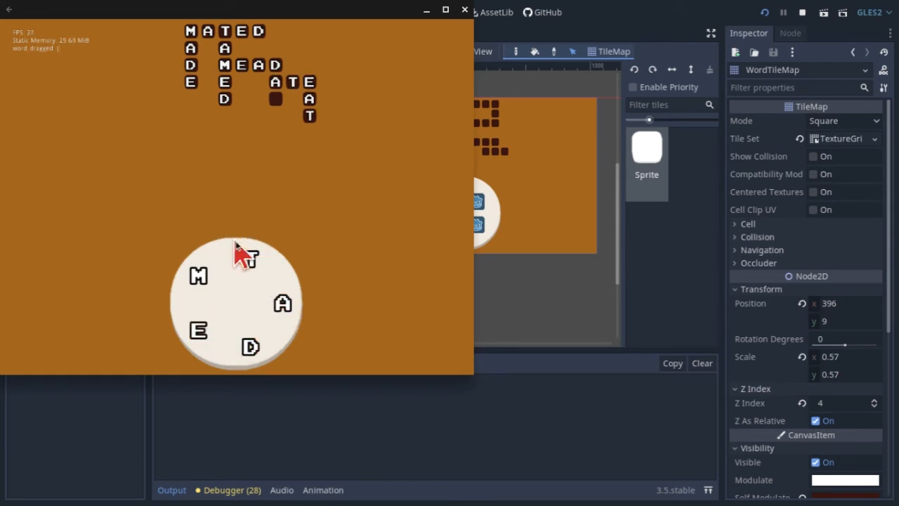